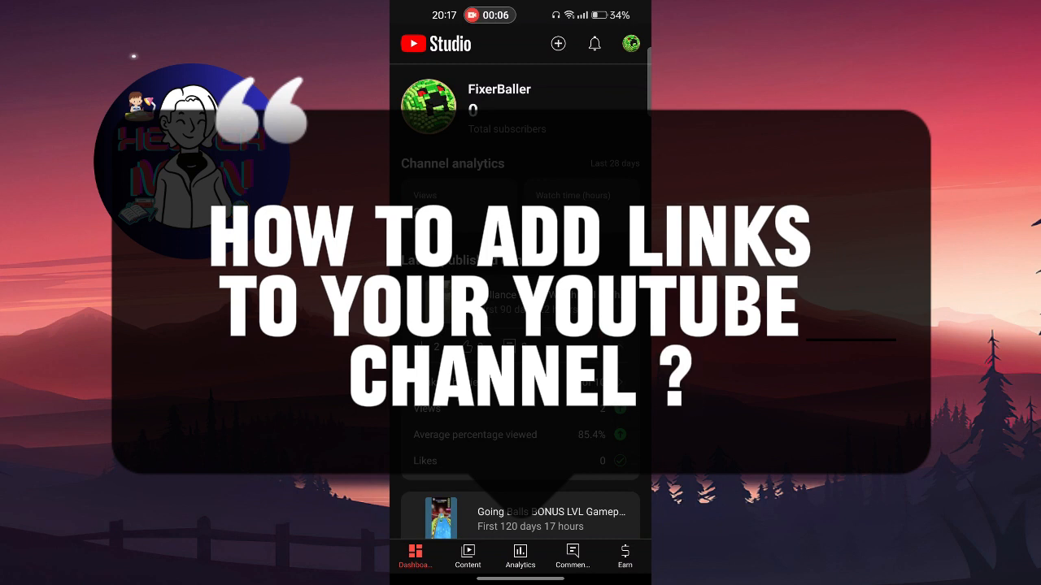
Step: Open the channel's Edit channel page from the profile avatar menu
left_click(630, 43)
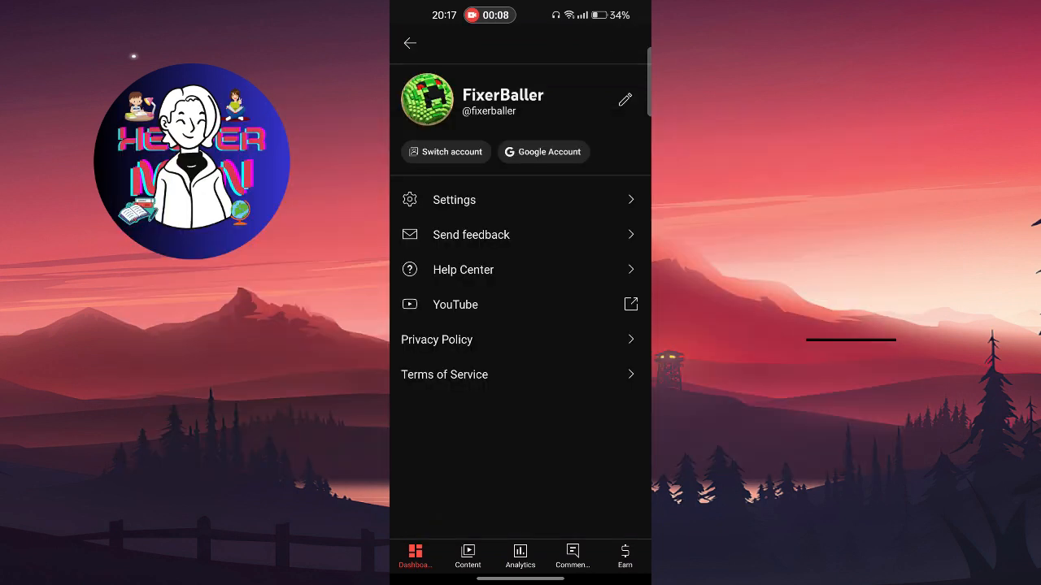
left_click(624, 99)
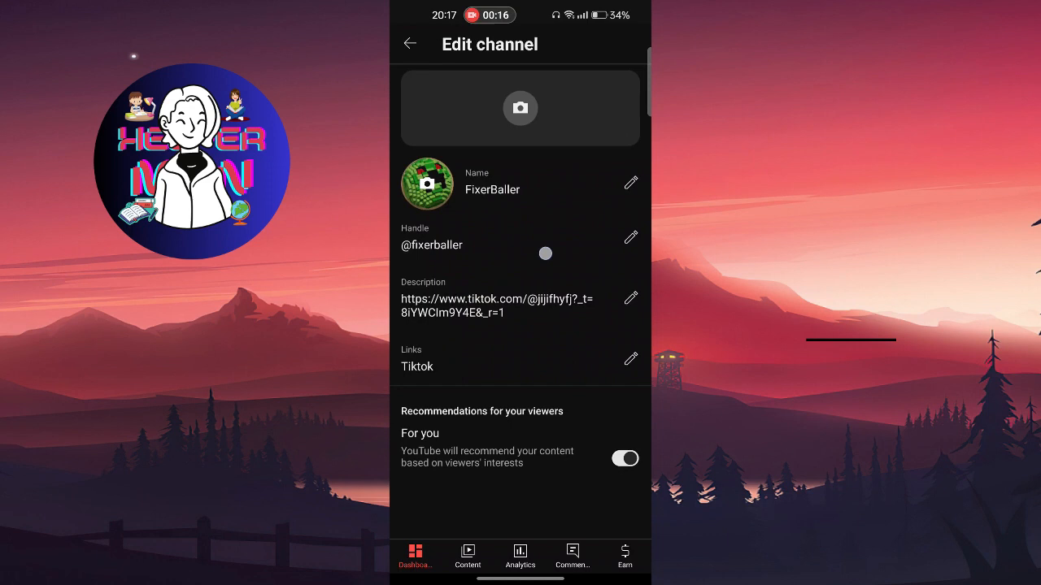
Step: Open the Links list showing the single existing Tiktok link
left_click(630, 358)
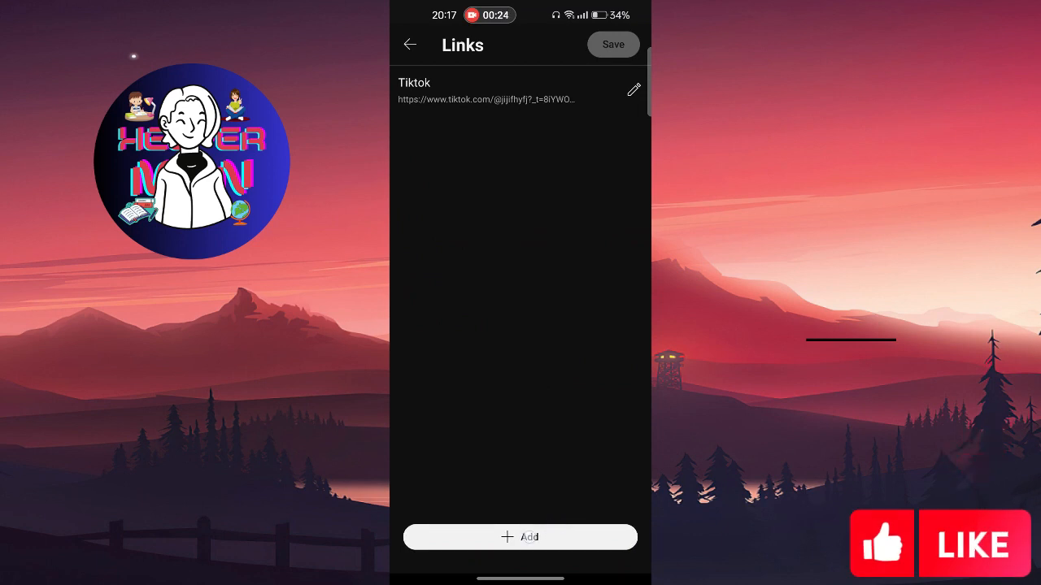
Step: Add a new link titled 'Youtube', replacing the mistyped 'Faceboo' title
left_click(520, 536)
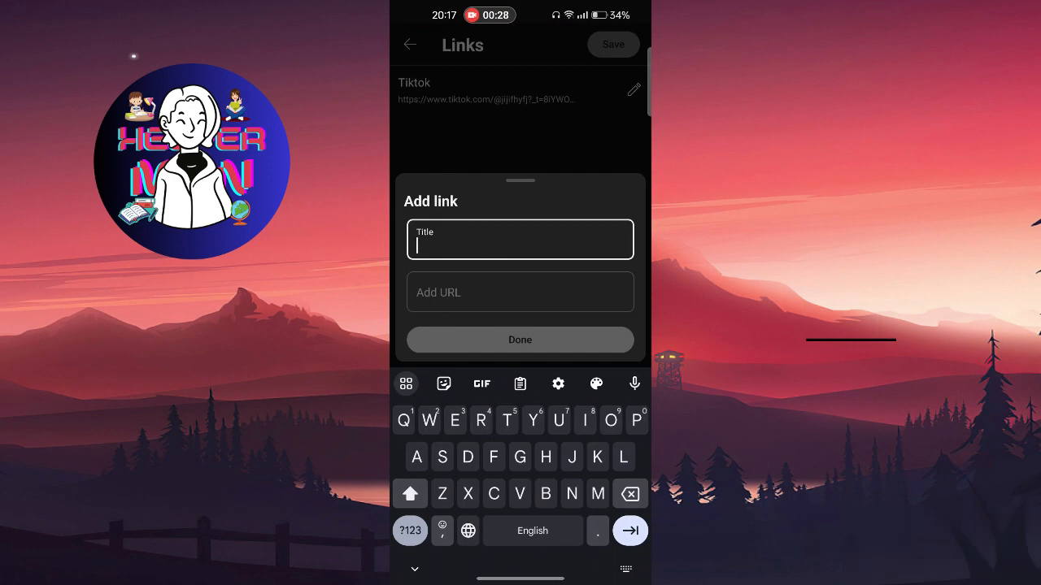
type("Face")
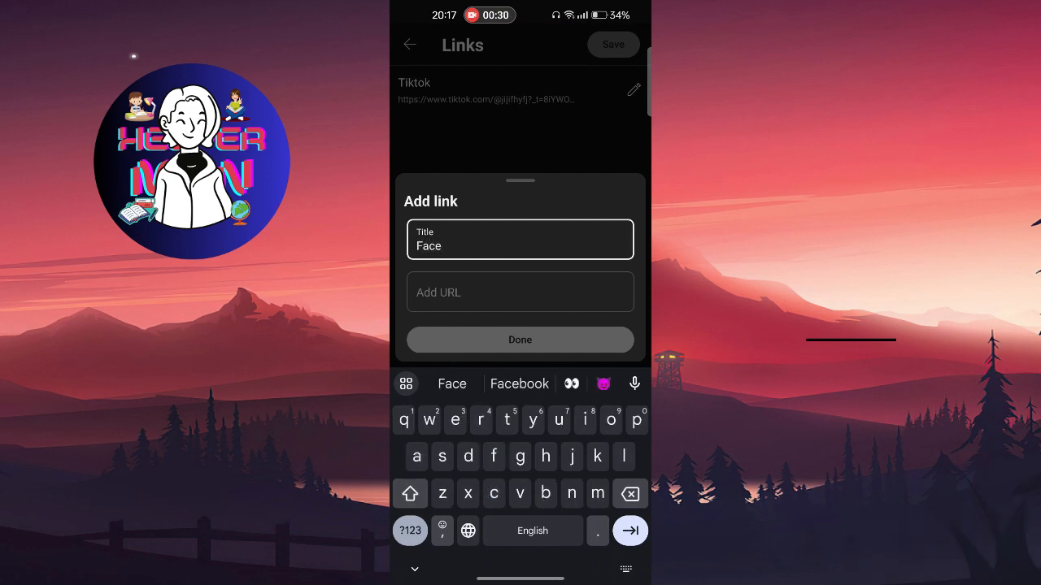
type("boo")
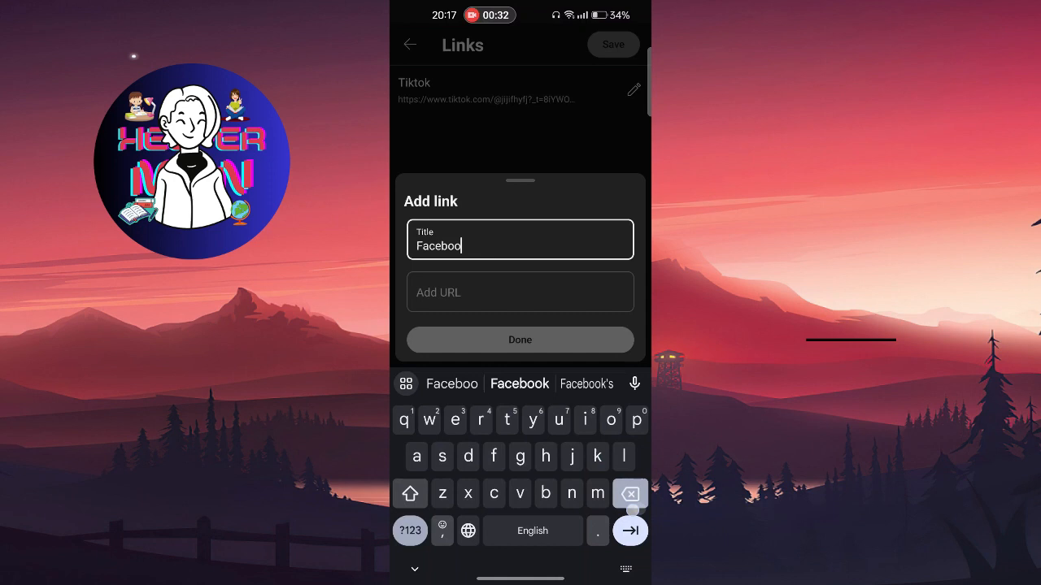
left_click(630, 493)
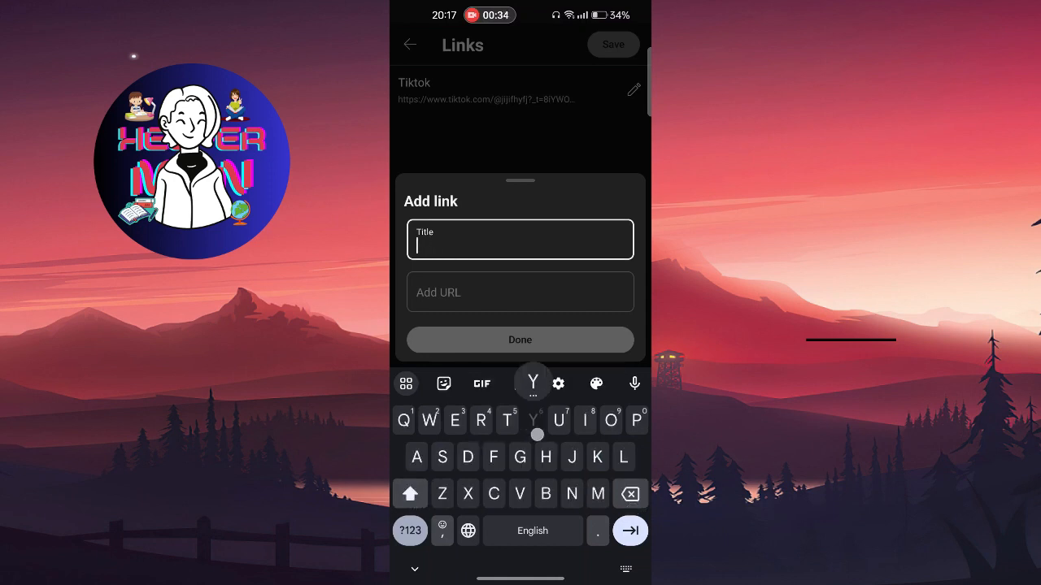
type("Youtube")
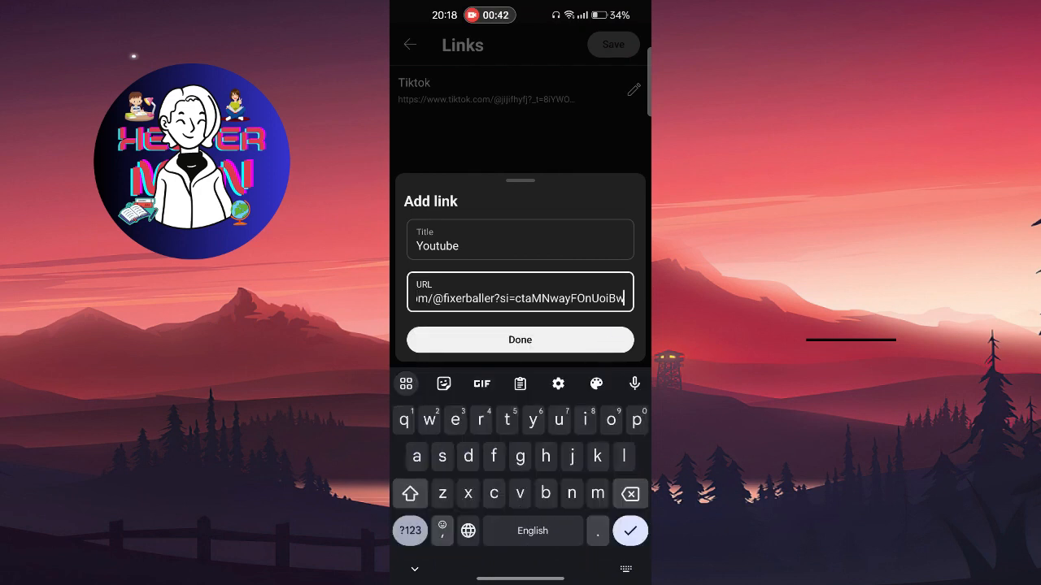
Step: Confirm the Youtube link, attempt saving the Links list, and reopen the Youtube link
left_click(519, 340)
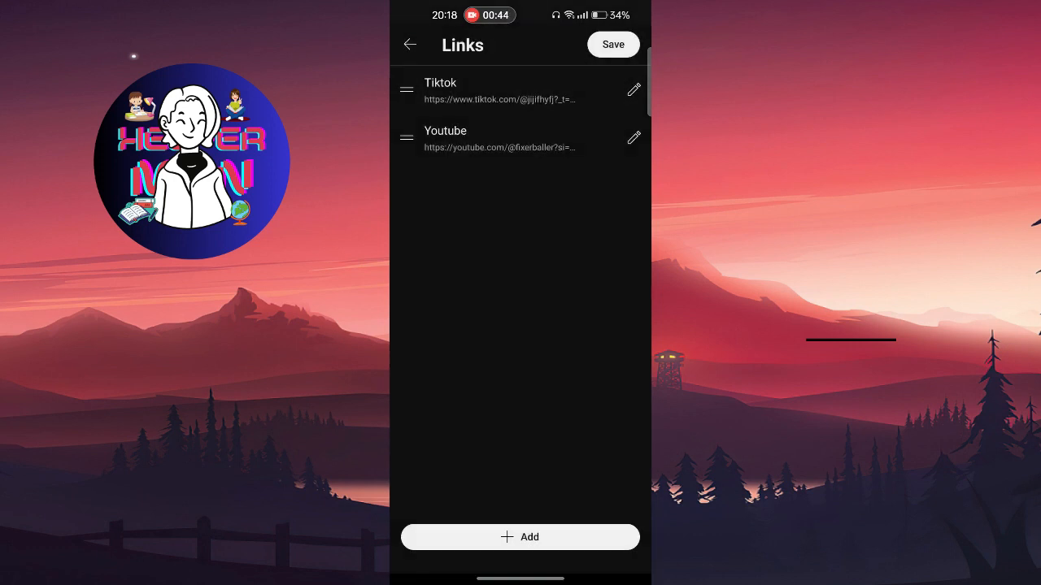
left_click(612, 44)
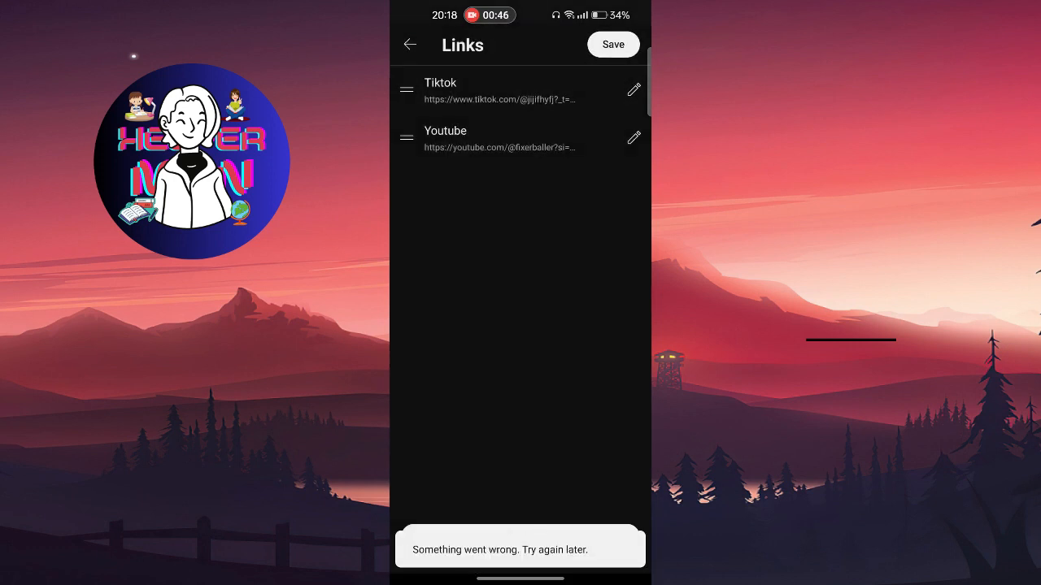
left_click(634, 137)
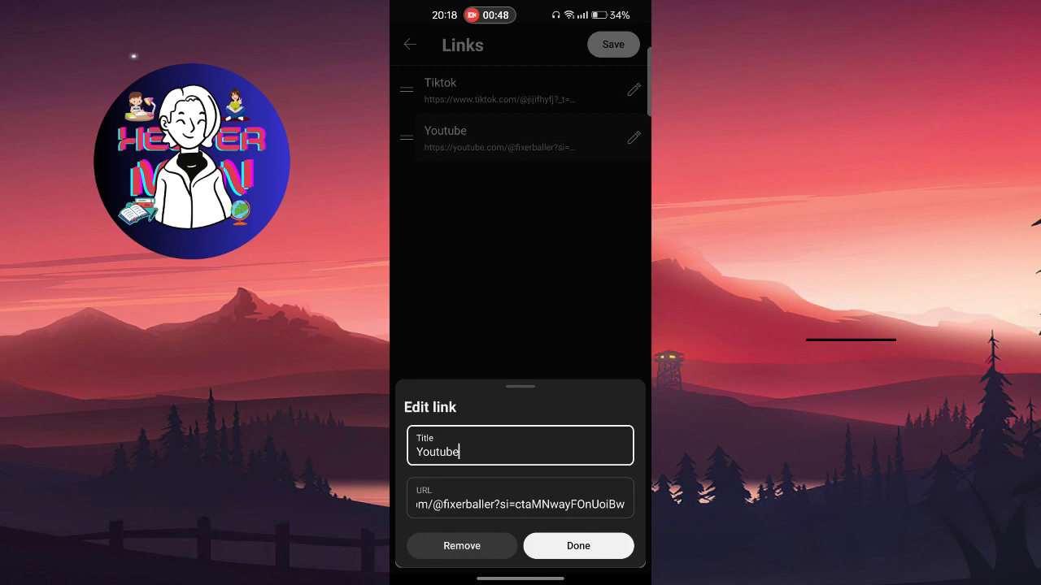
Step: Remove the Youtube link and return to the Edit channel page
left_click(518, 498)
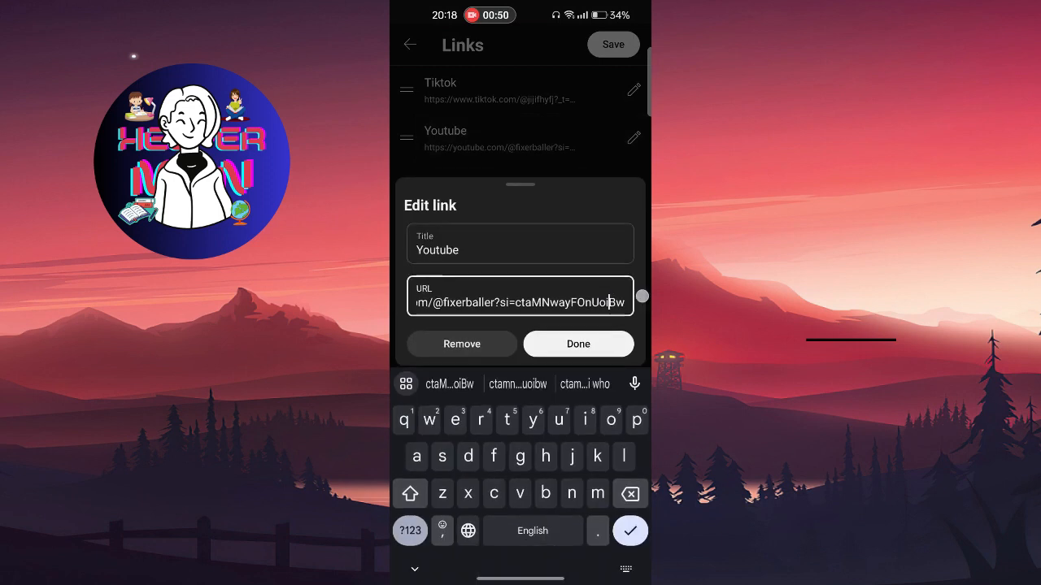
left_click(461, 343)
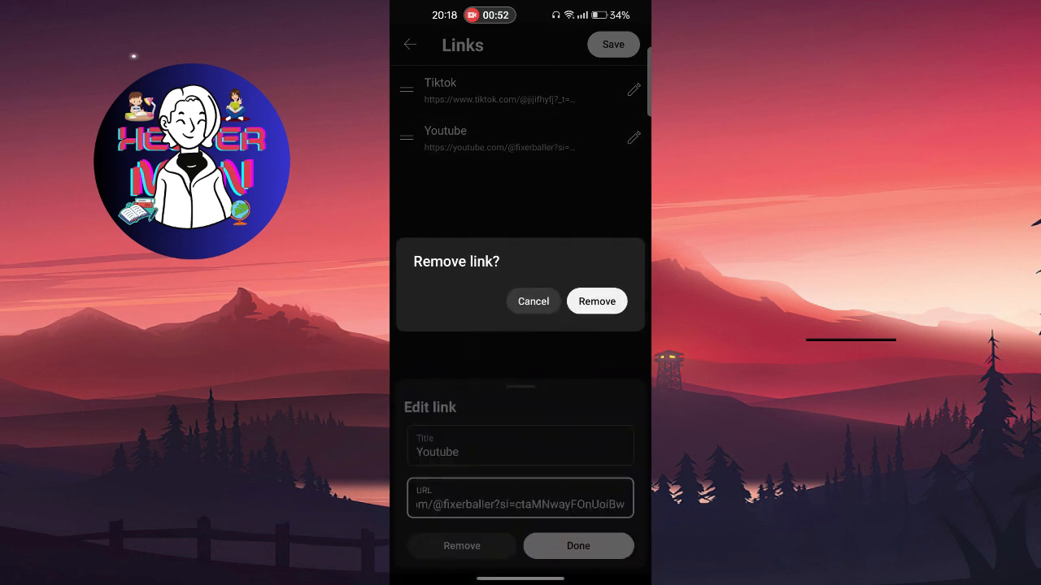
left_click(597, 301)
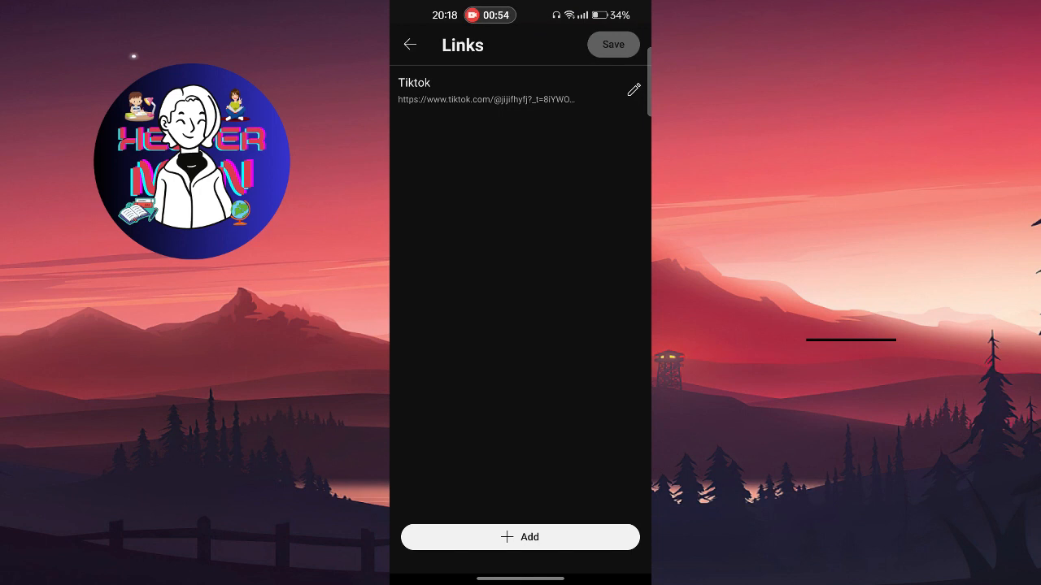
left_click(409, 45)
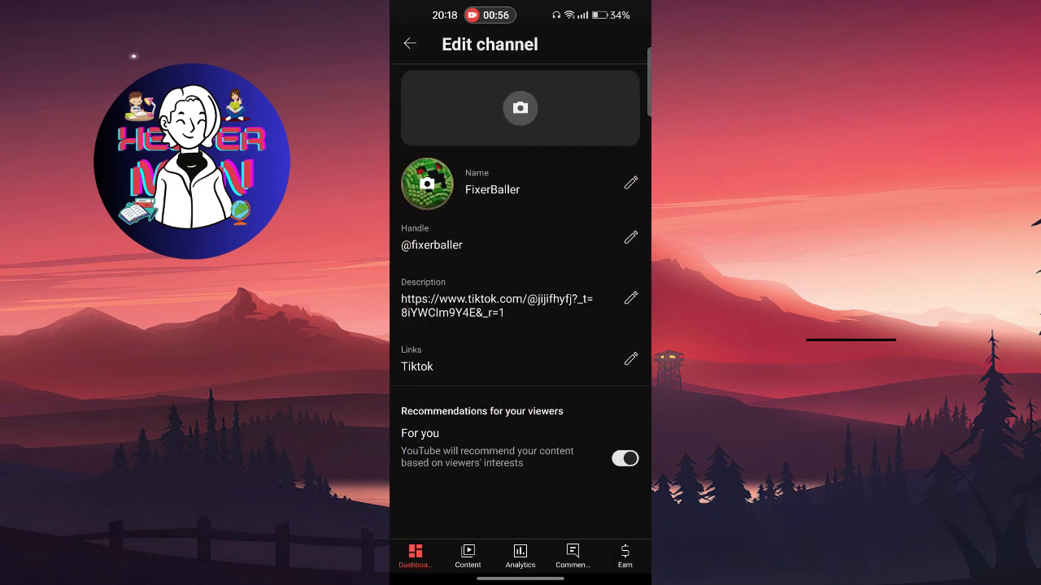